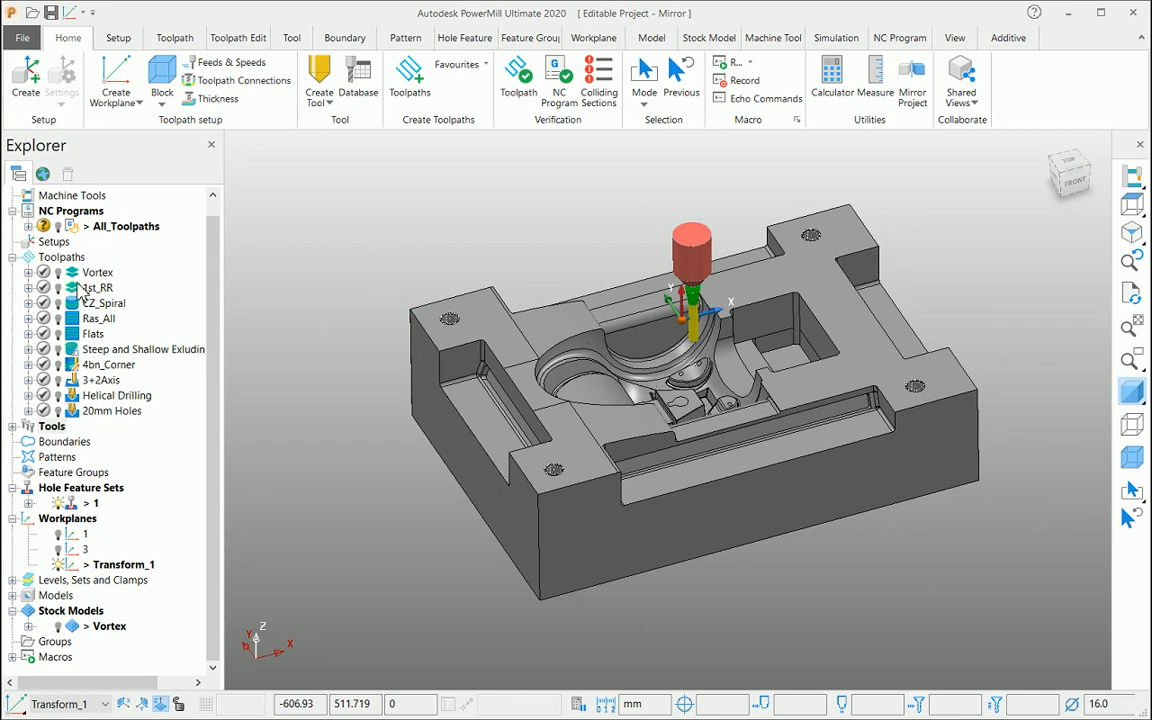
Step: Activate CZ_Spiral, briefly preview 3+2Axis, then leave CZ_Spiral displayed on the mould part
left_click(104, 302)
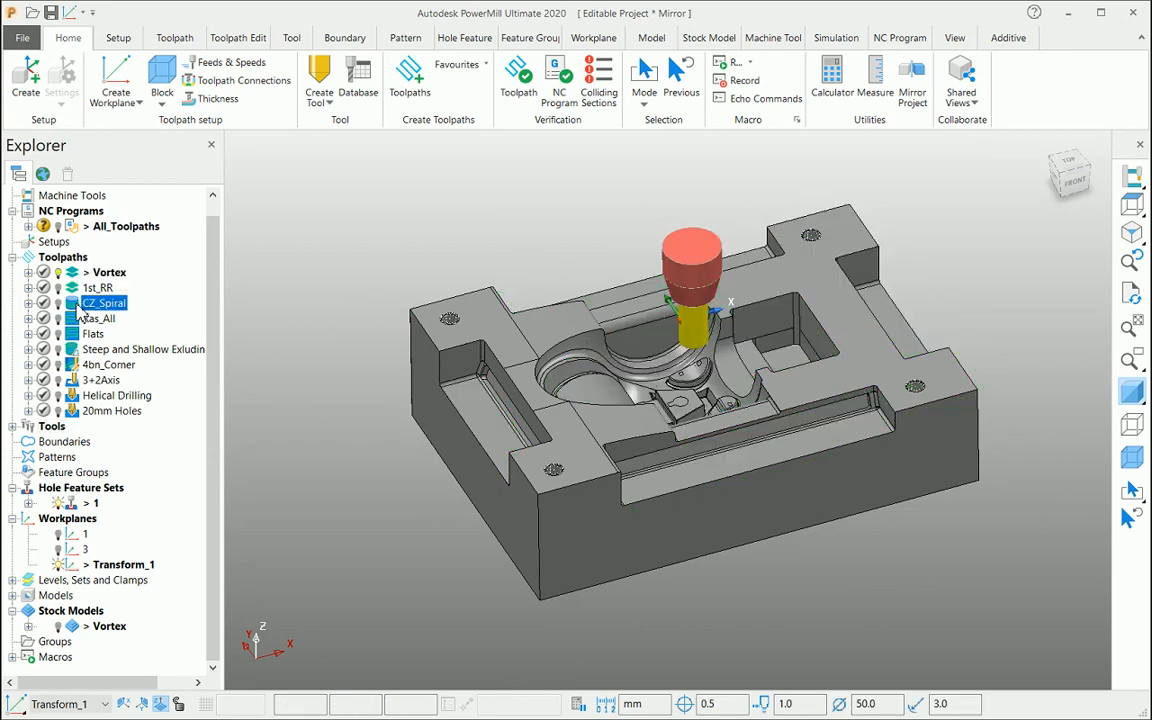
left_click(100, 380)
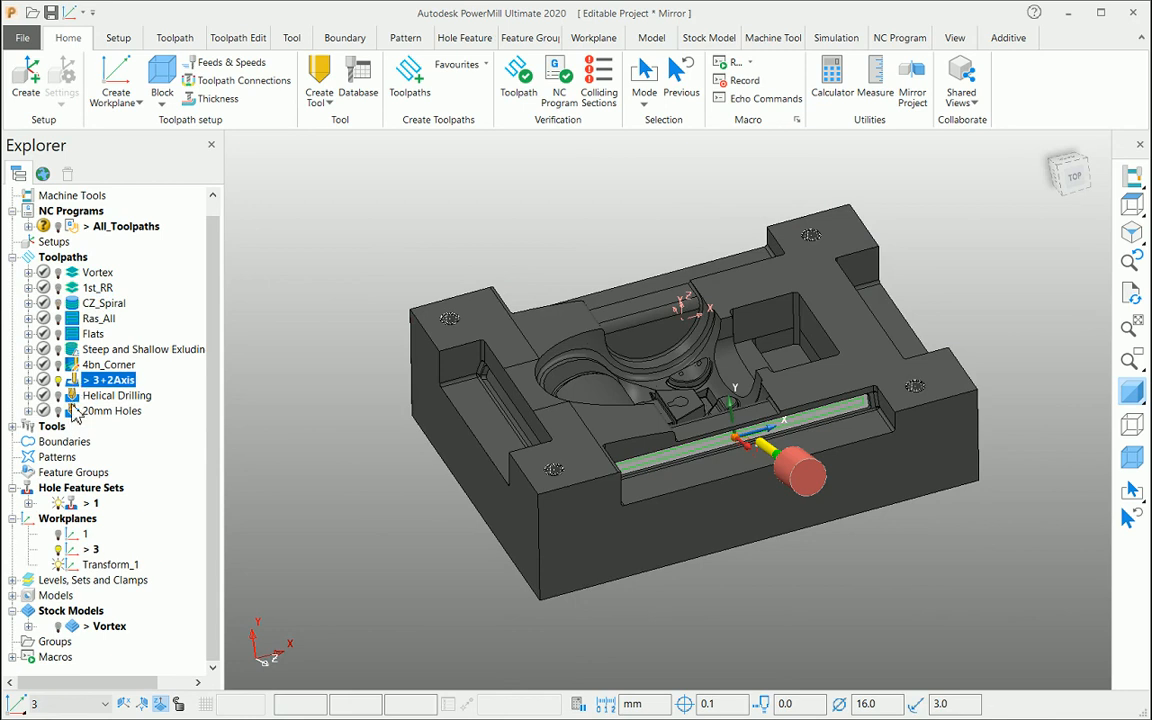
left_click(116, 396)
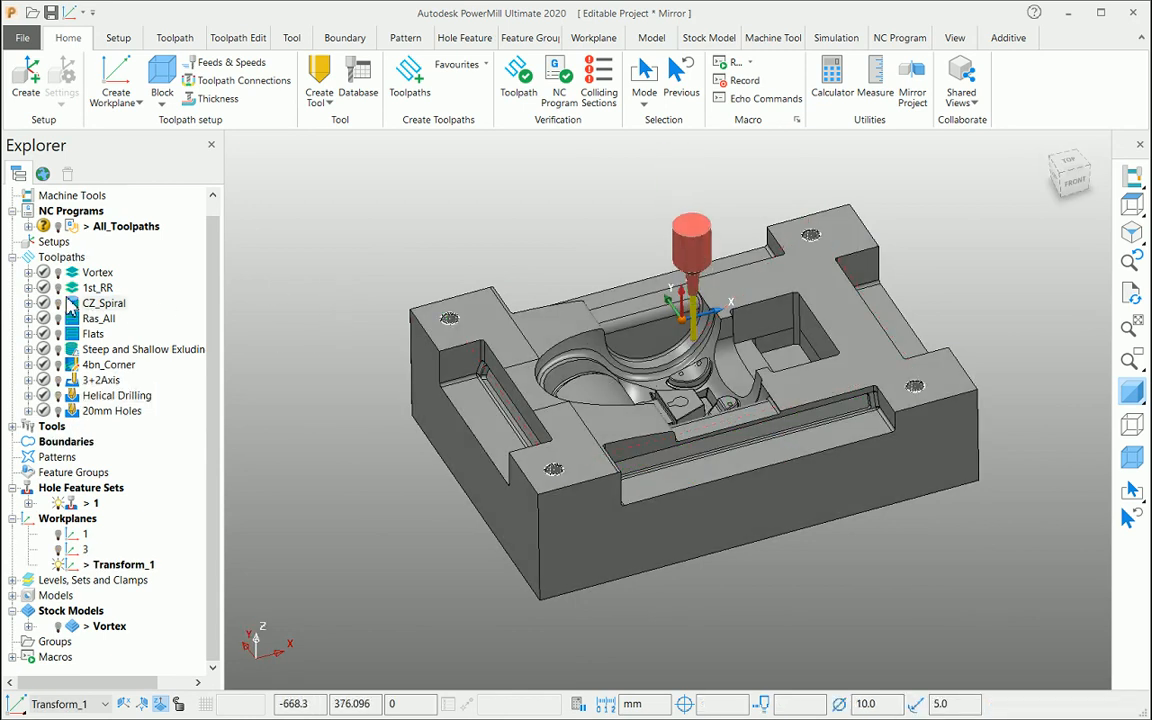
left_click(104, 304)
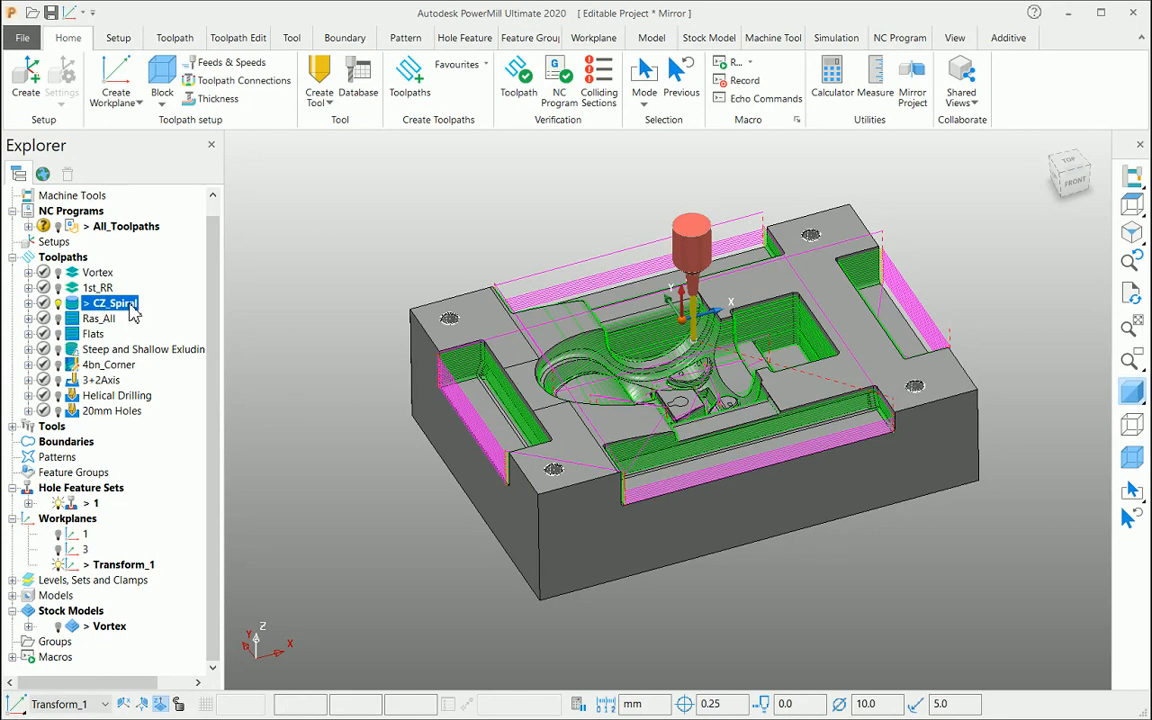
double_click(112, 304)
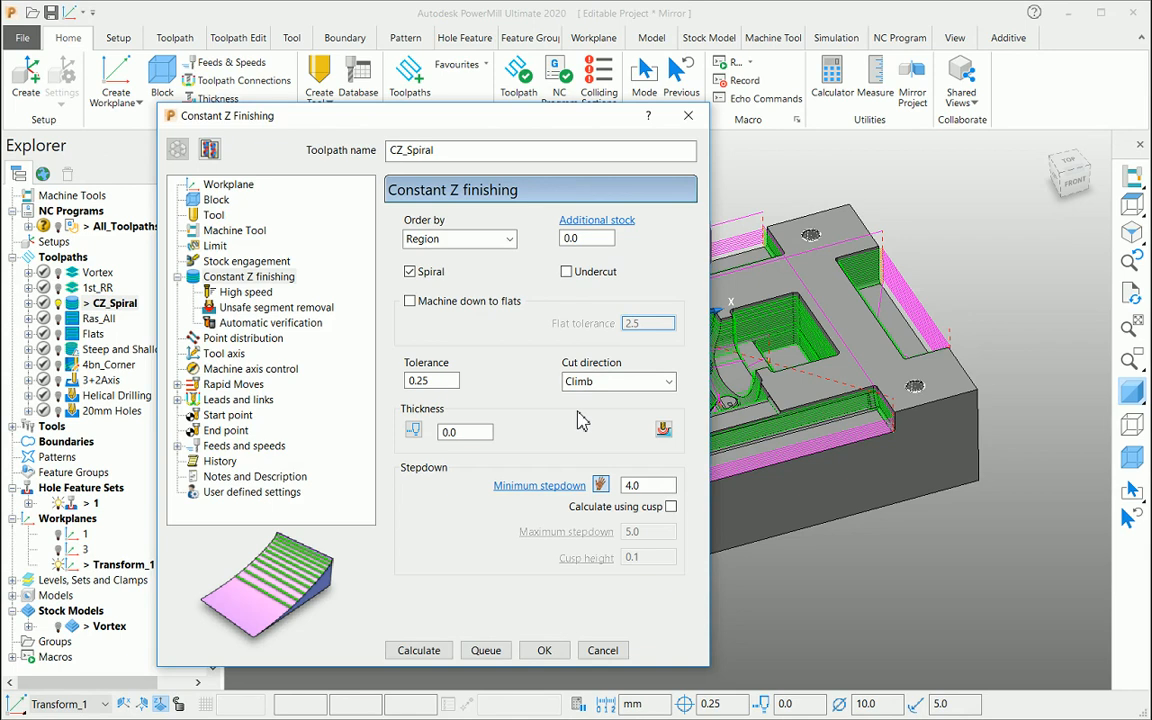
mouse_move(668, 364)
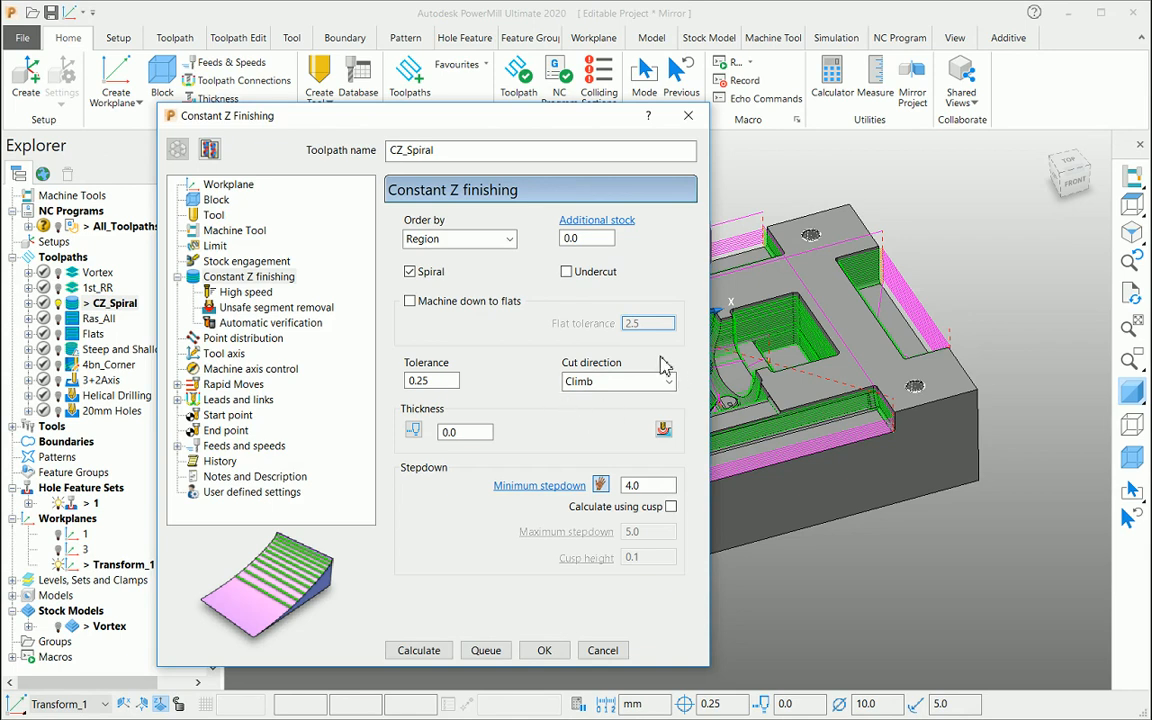
mouse_move(680, 404)
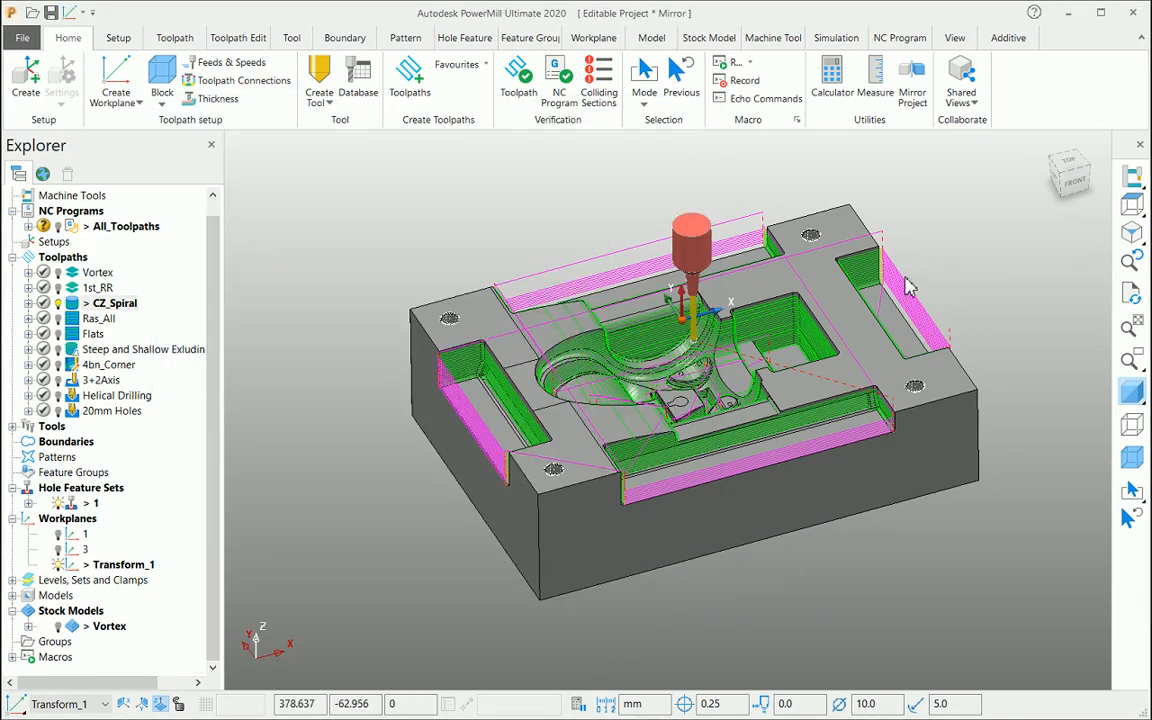
mouse_move(952, 218)
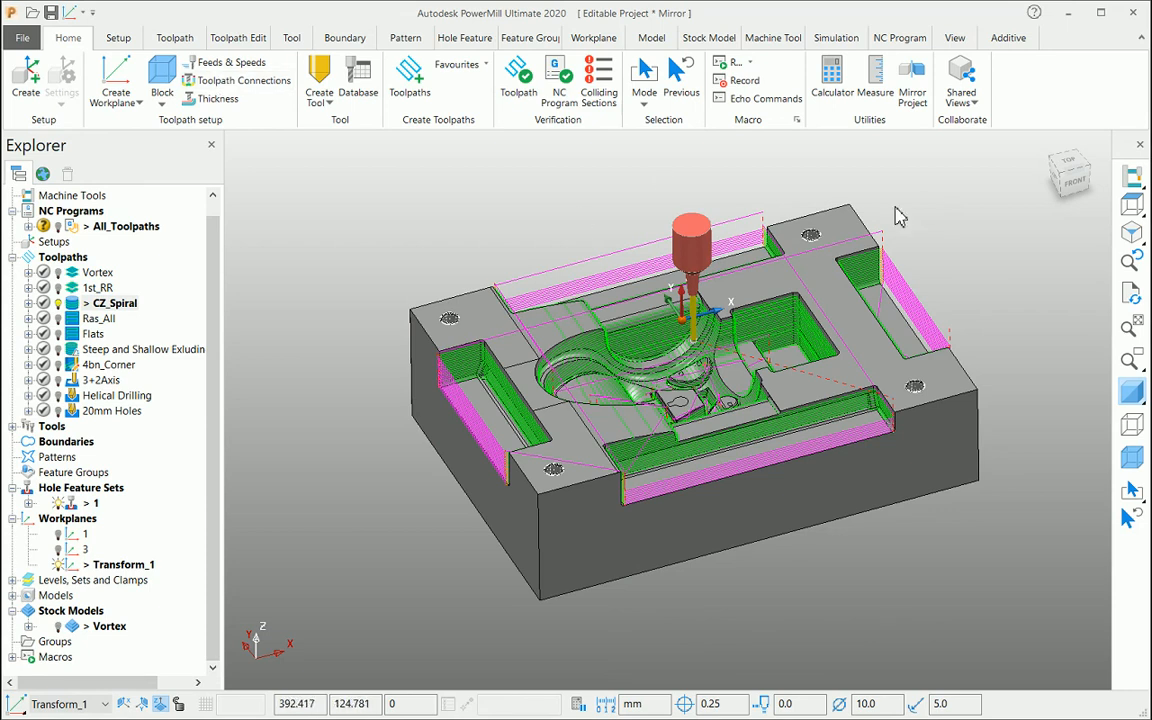
mouse_move(912, 80)
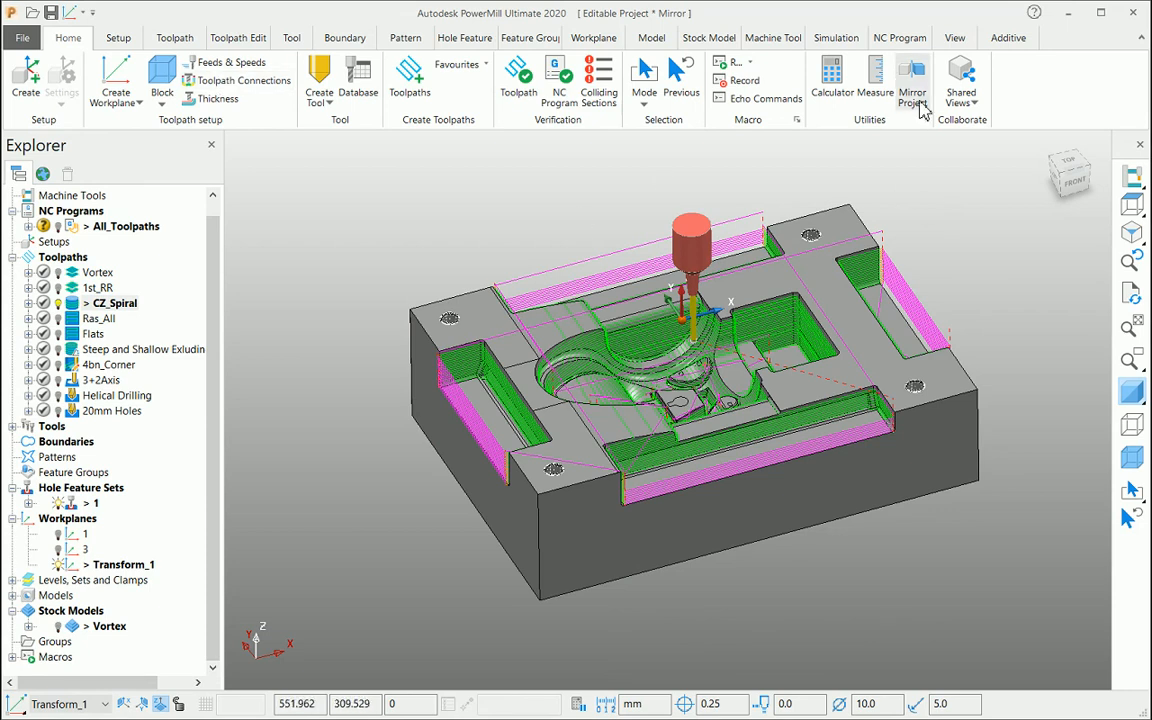
Step: Mirror the whole project about the Transform_1 workplane with direction 1.0, 0.0, 0.0
left_click(912, 84)
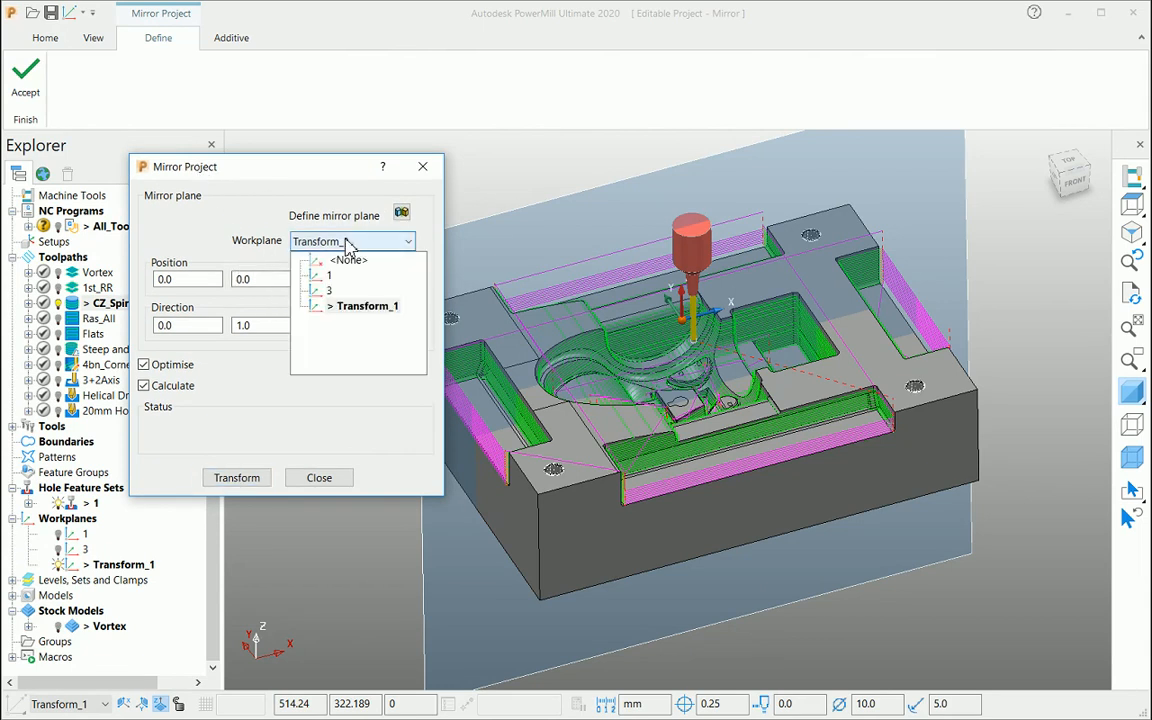
left_click(368, 304)
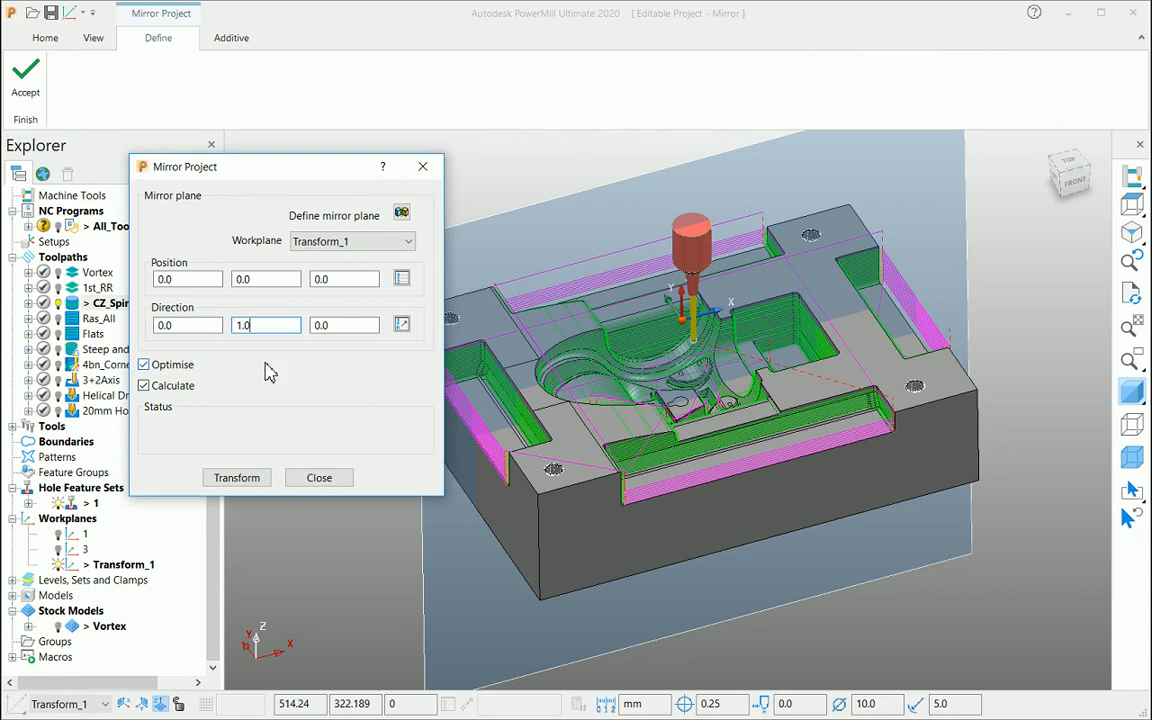
left_click(188, 324)
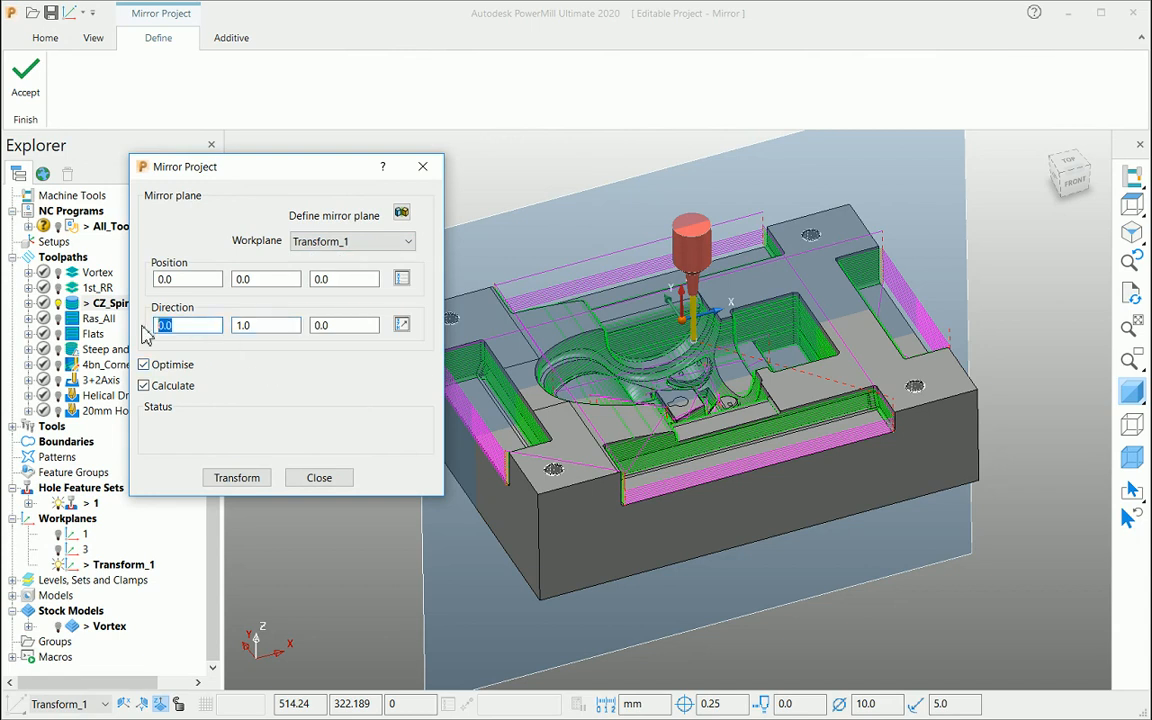
type("1")
left_click(264, 324)
type("0")
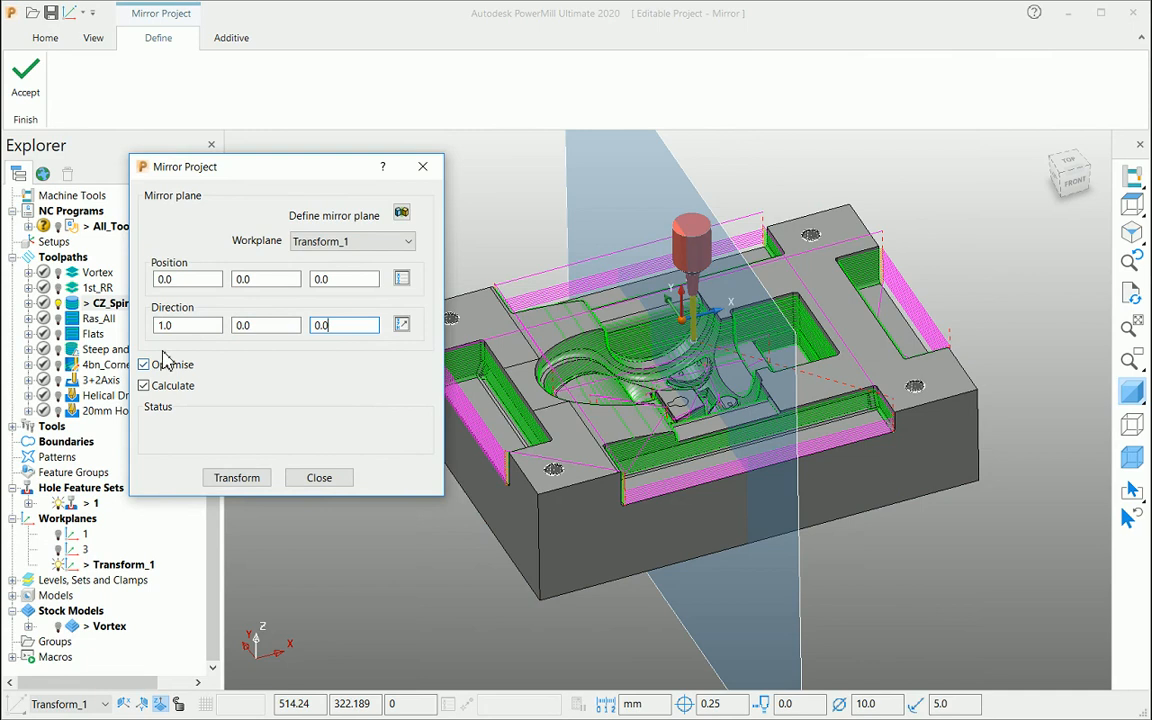
left_click(144, 364)
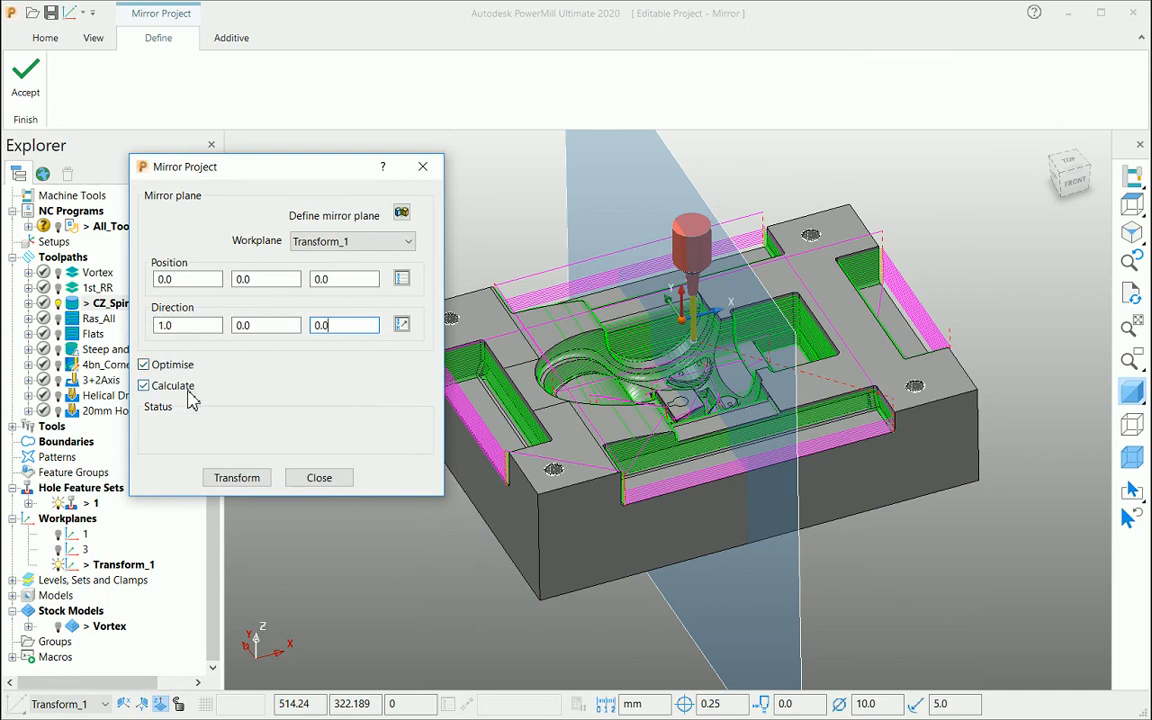
left_click(236, 476)
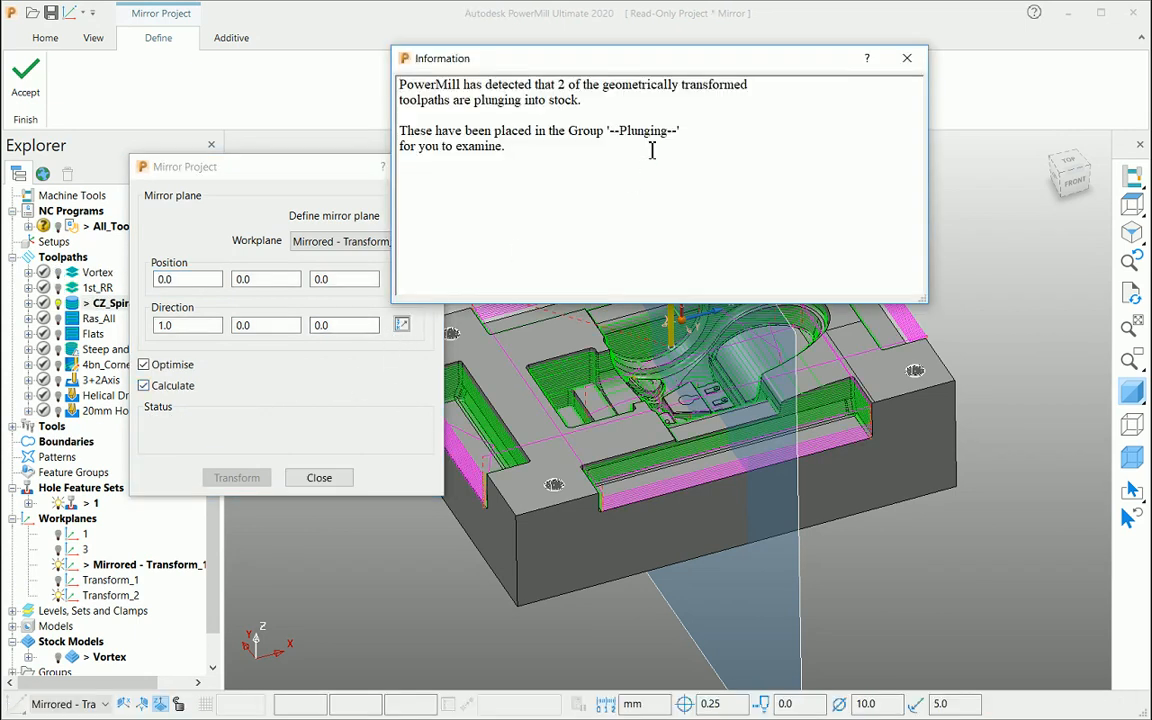
mouse_move(790, 522)
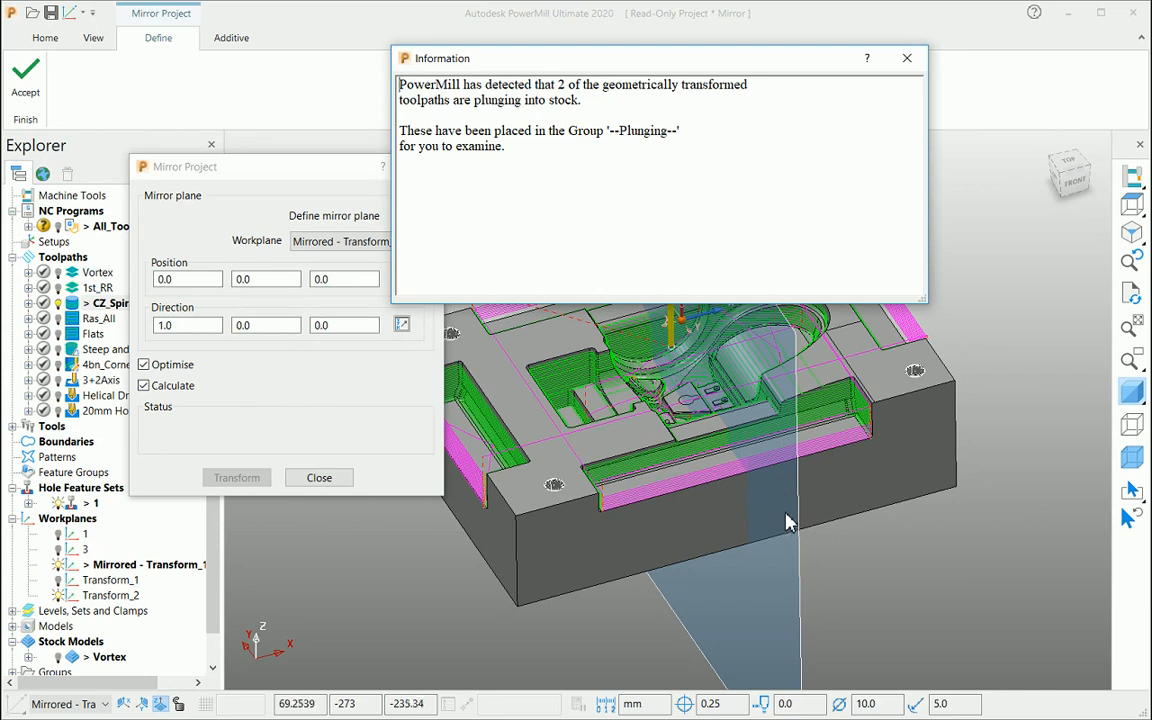